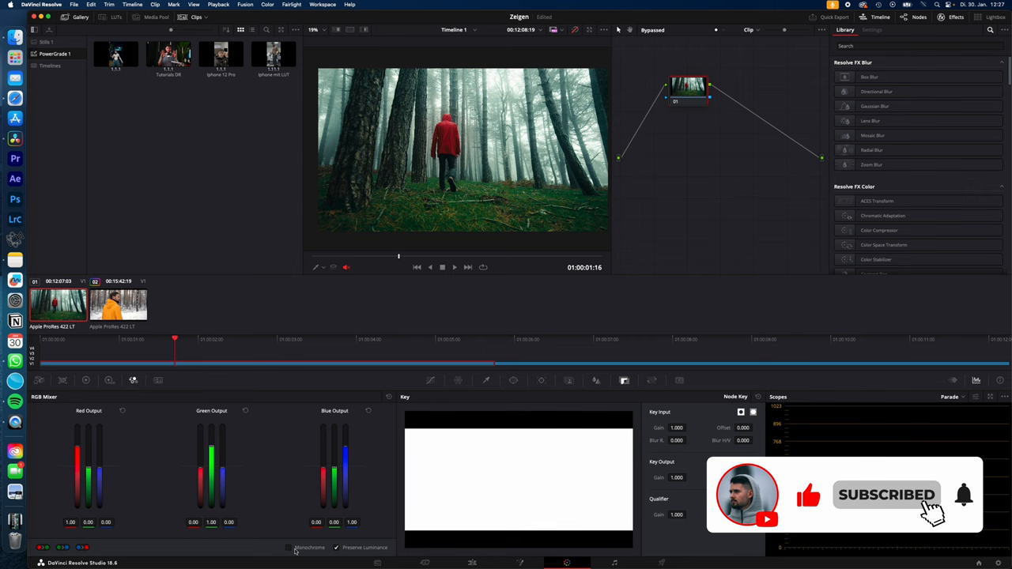
- Bring up the clip node's options in the Node Editor to add a layer node
{"action": "right_click", "coordinate": [682, 87]}
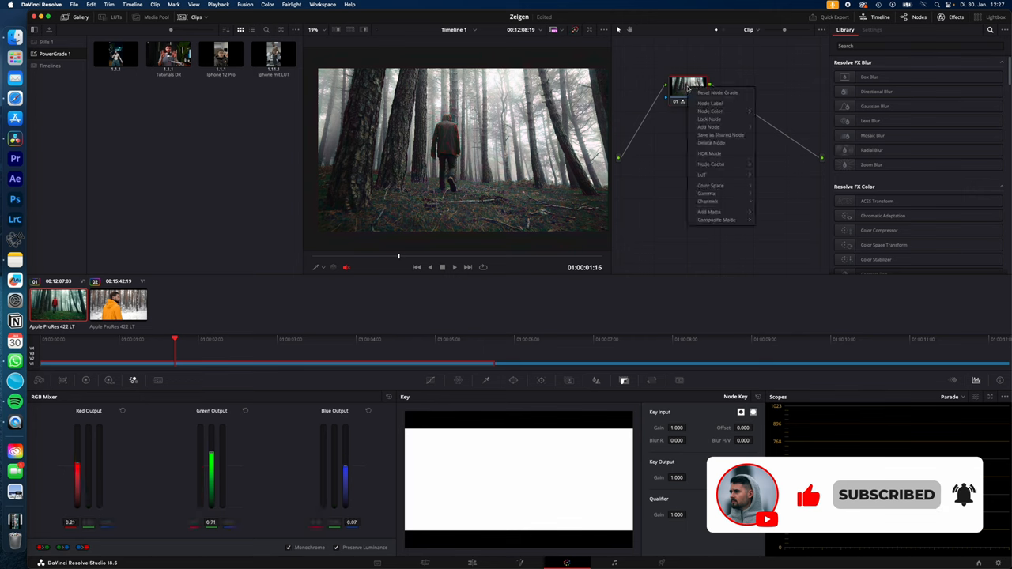